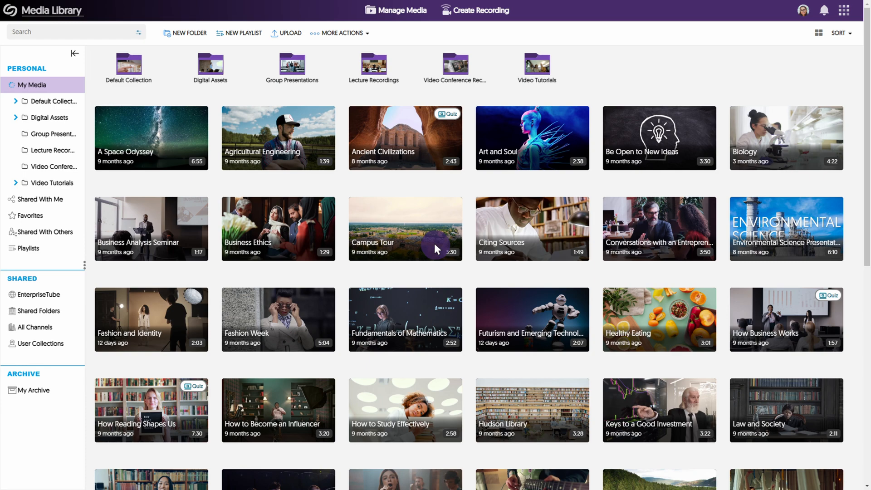
Step: Go to the Admin Panel's Branding settings page
click(847, 11)
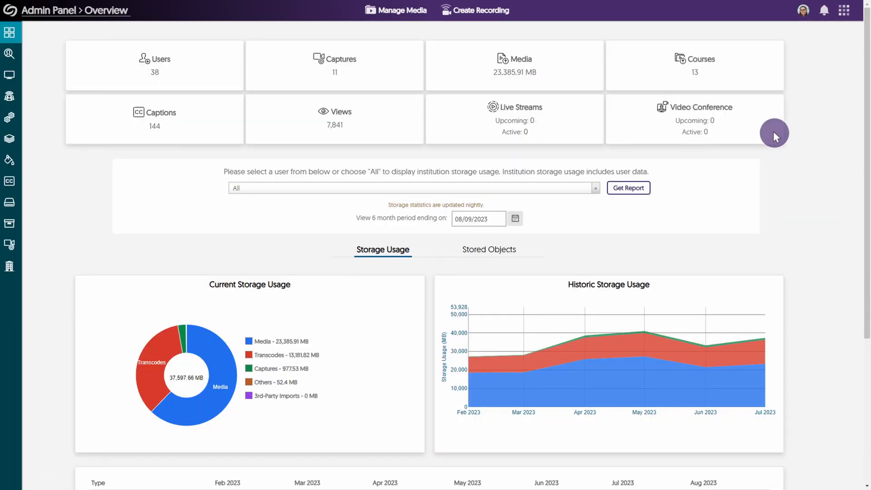
click(10, 160)
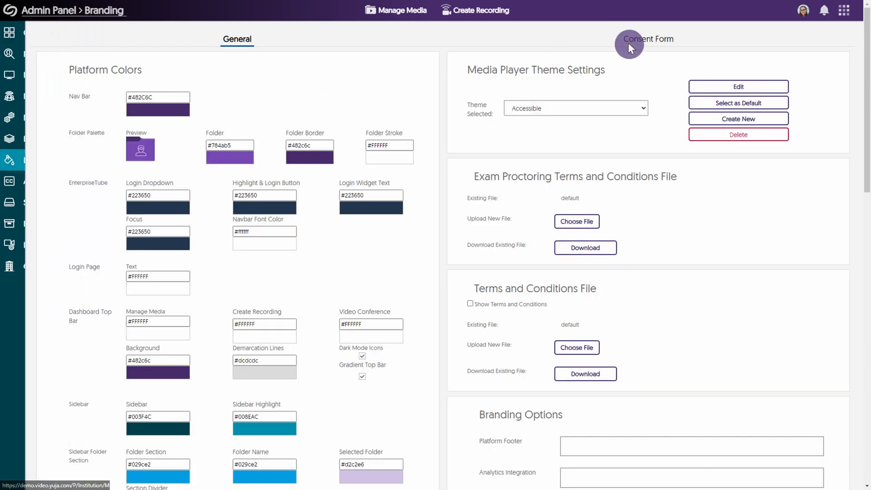
Step: Create a new consent form with Consent Form.pdf, expiry 28/08/2023 and custom type 'Express Consent'
click(648, 39)
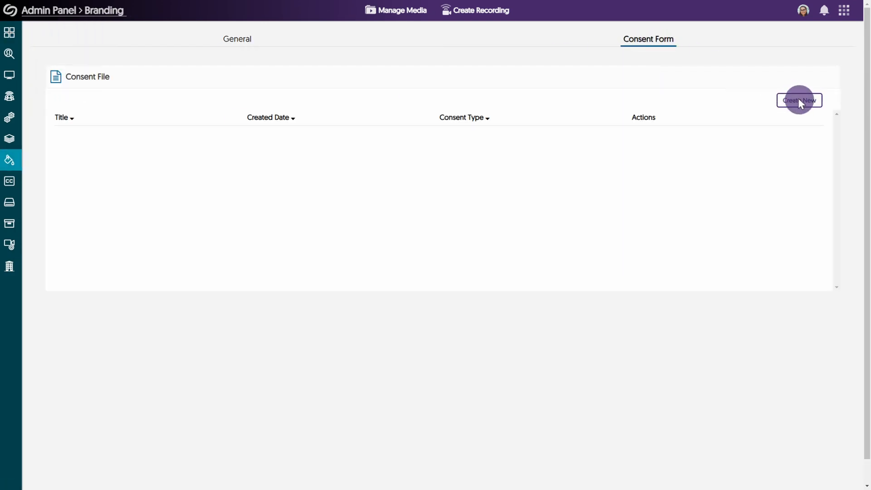
click(799, 100)
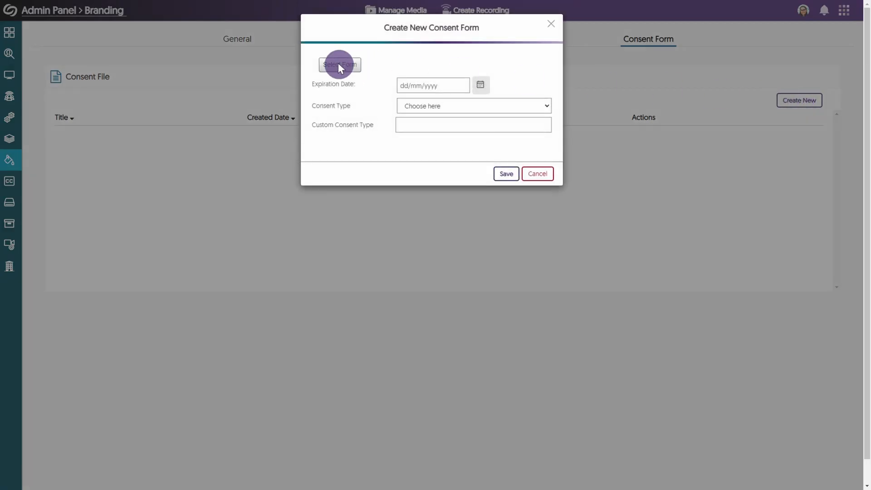
click(339, 64)
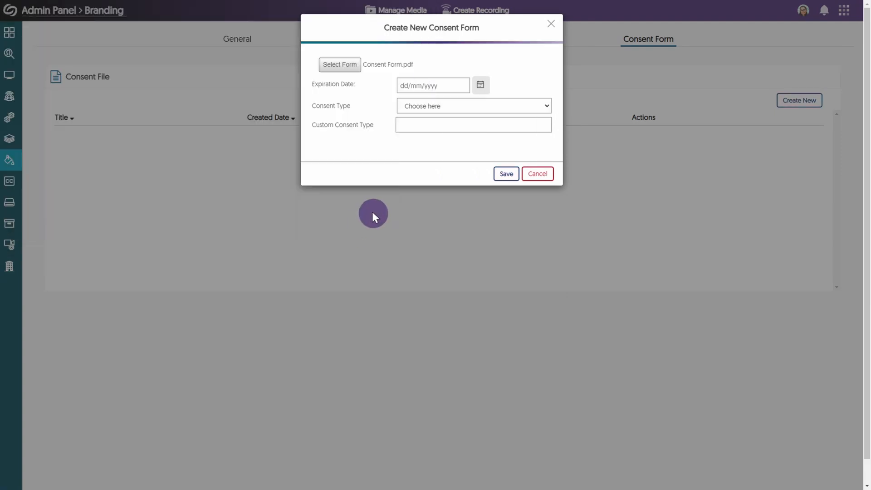
click(481, 85)
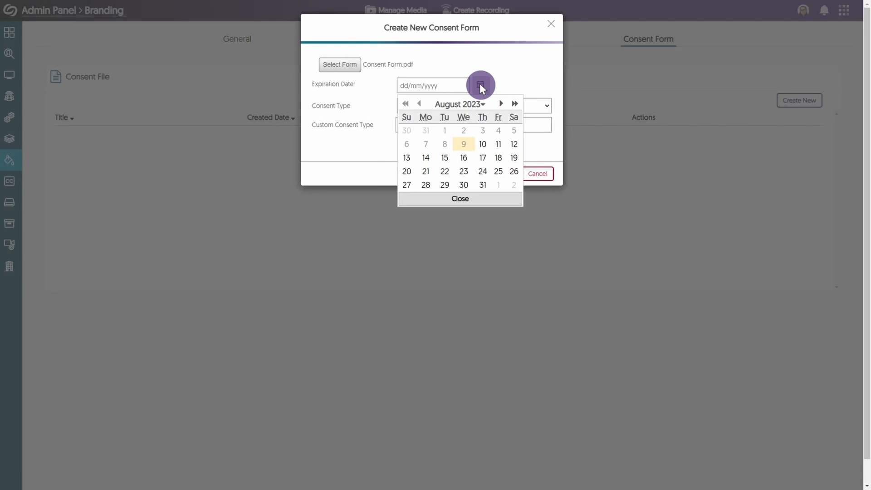
click(425, 184)
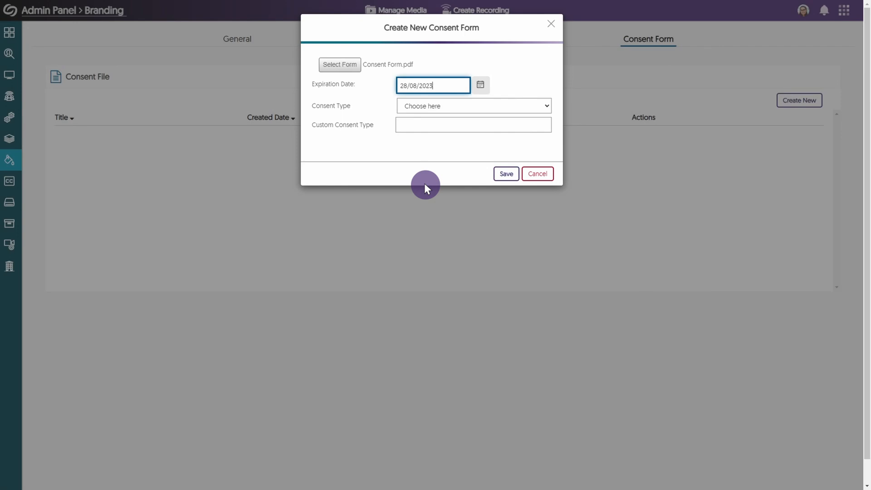
click(472, 125)
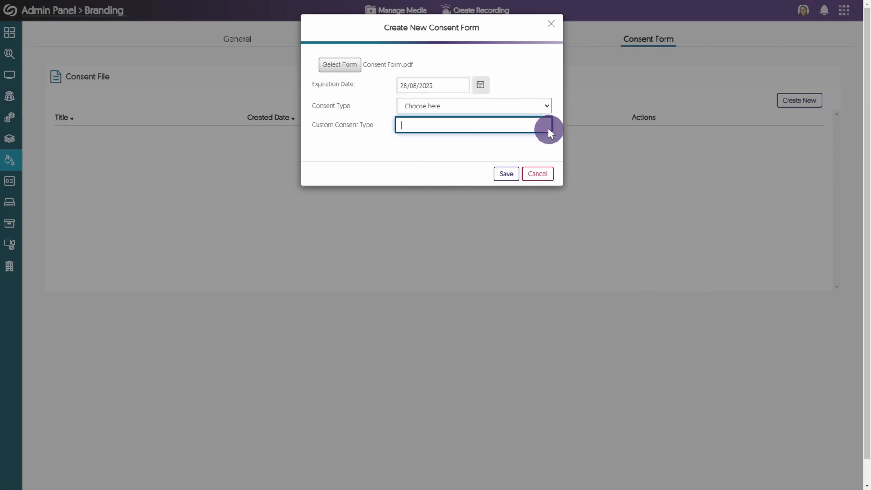
text(Express Consent)
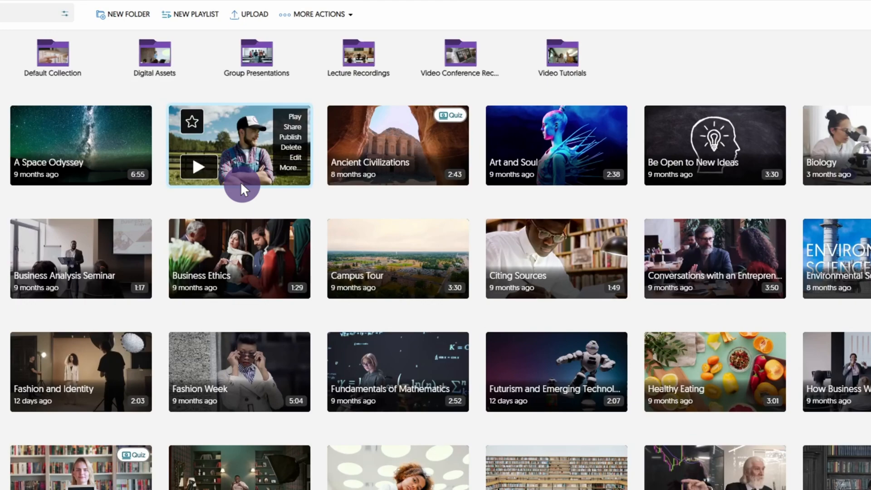
mouse_move(291, 169)
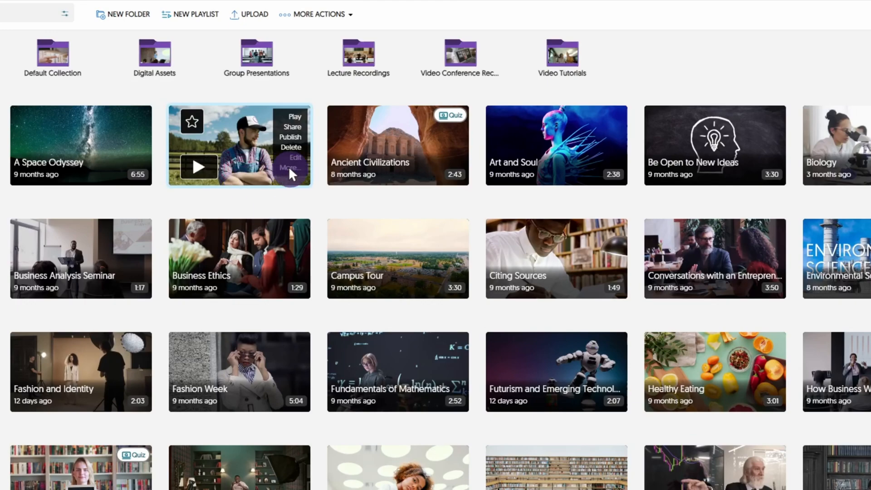
Step: Send the Express Consent request for the Agricultural Engineering video to the recipient's email
click(295, 158)
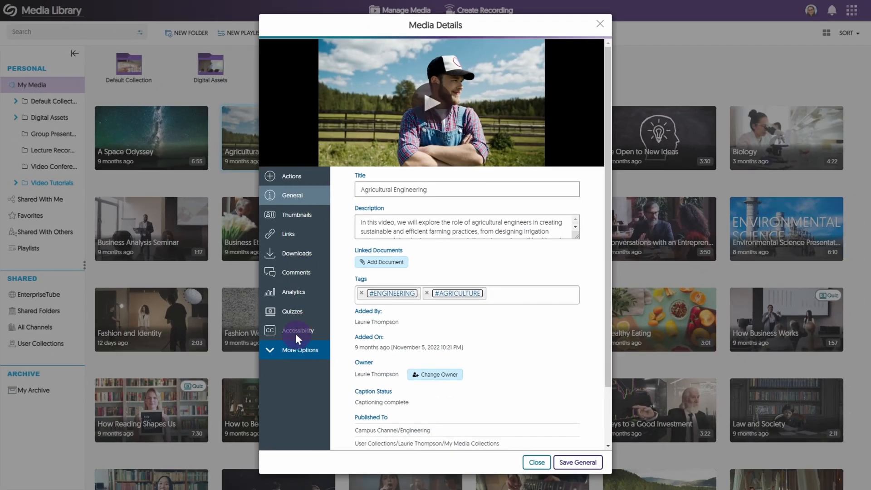
click(301, 351)
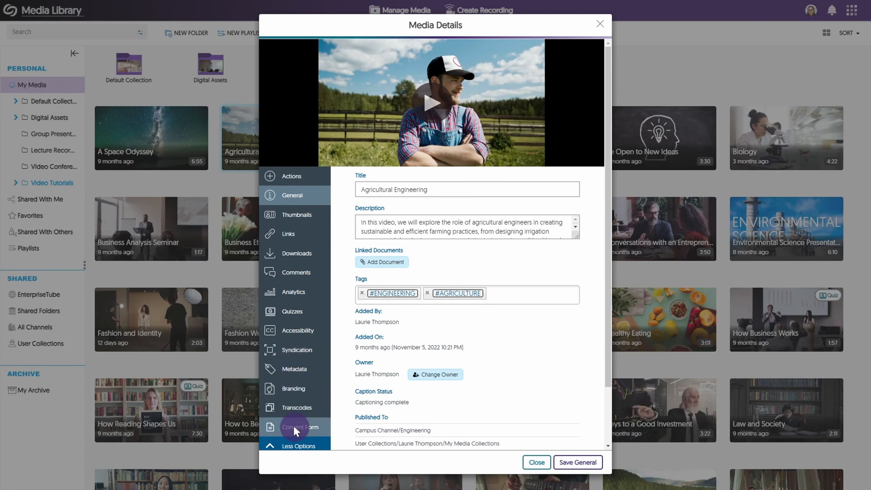
click(294, 426)
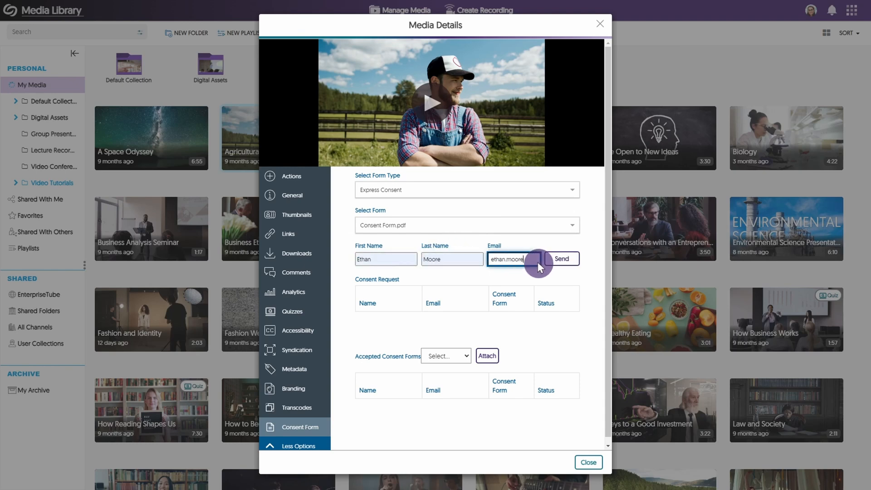
text(@yuja)
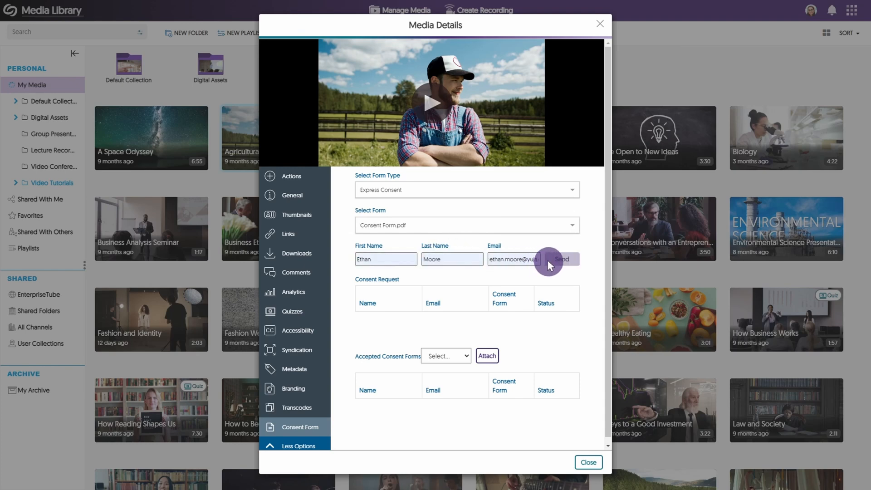
click(561, 260)
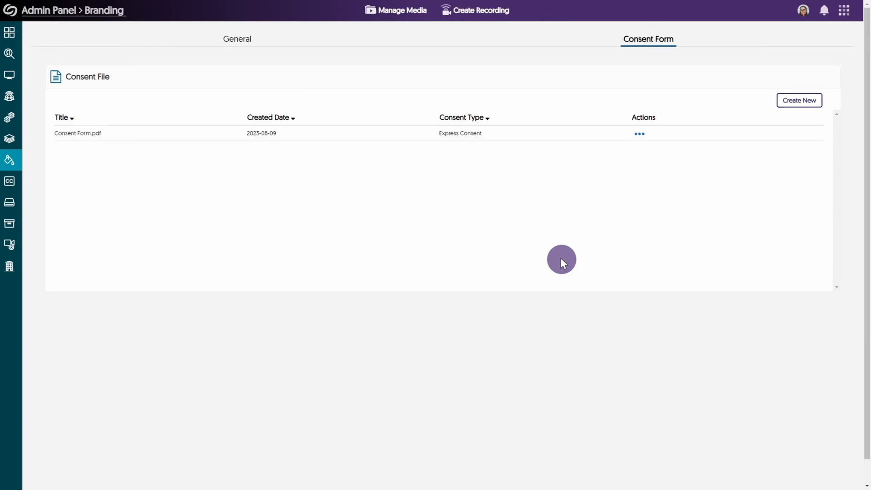
click(640, 134)
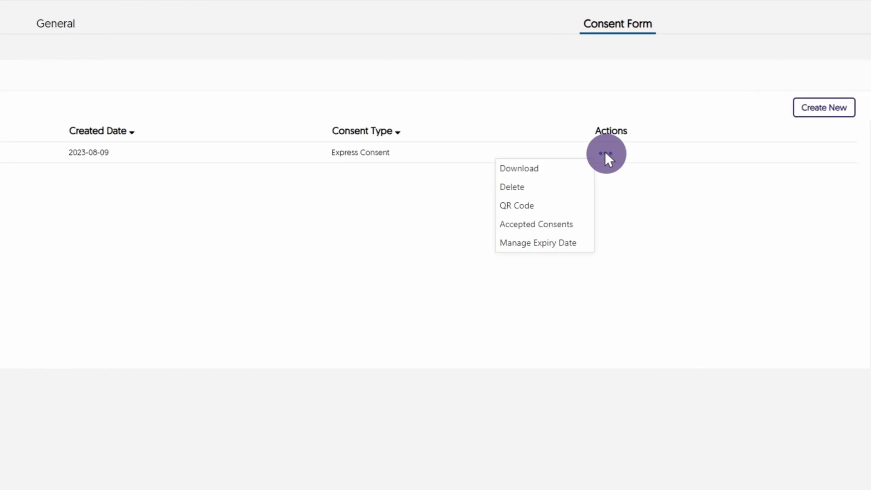
mouse_move(546, 210)
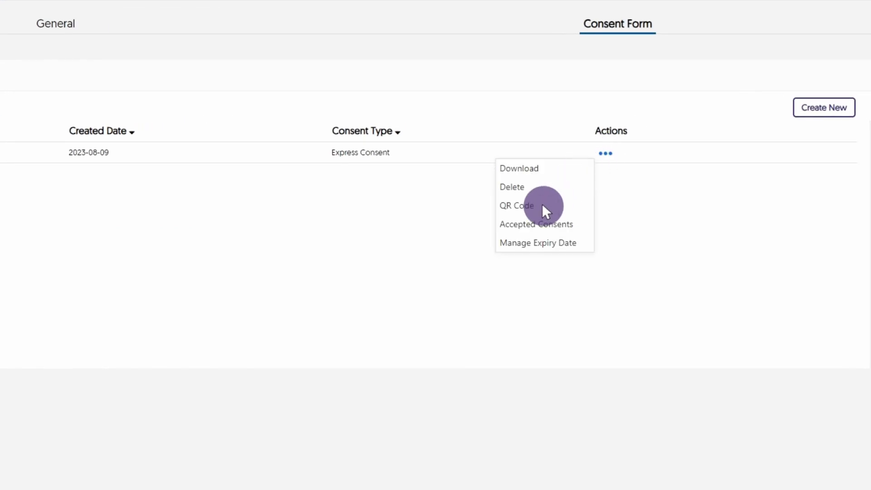
click(516, 205)
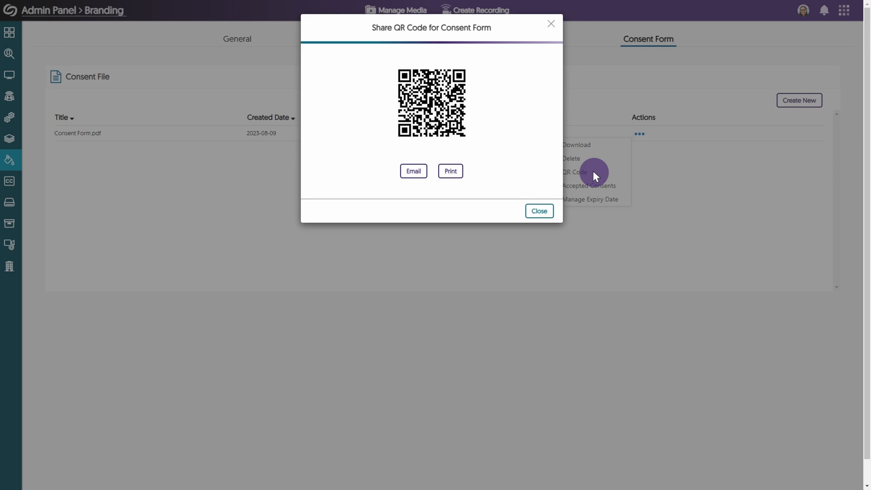
click(413, 170)
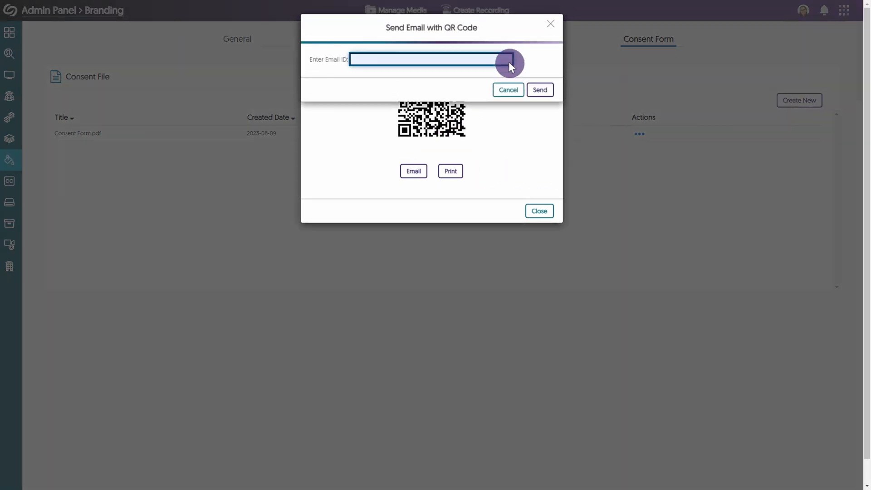
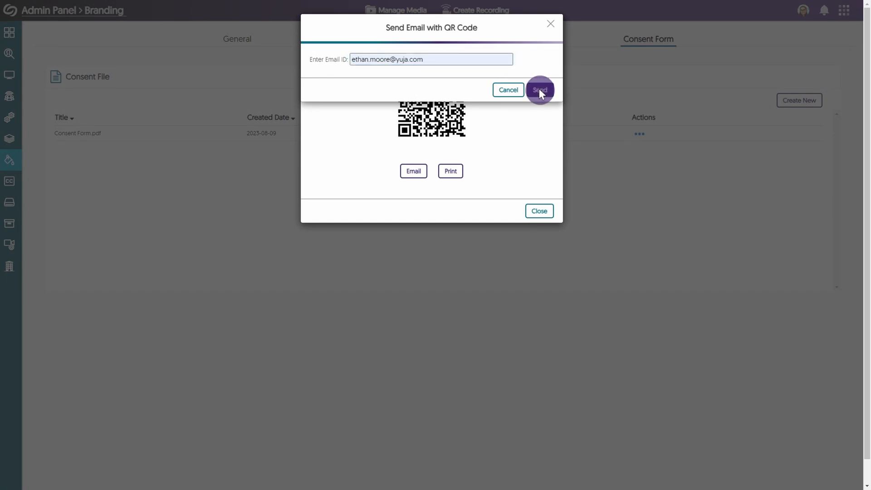
click(538, 90)
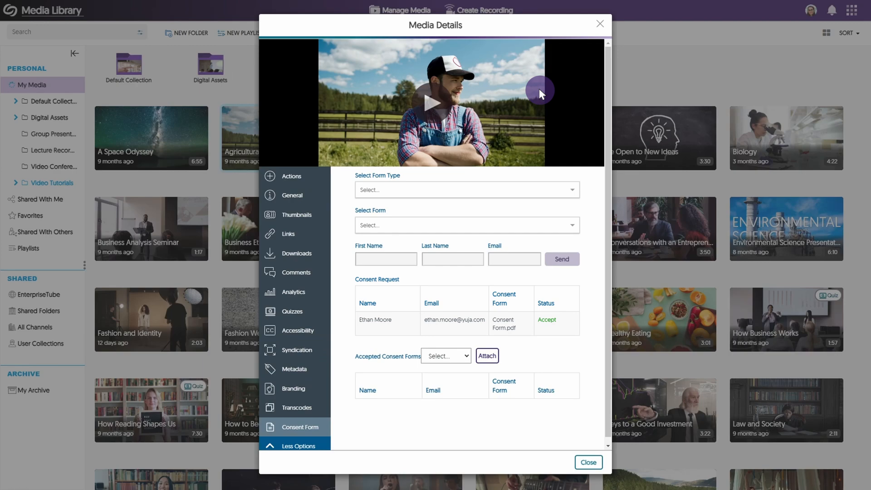
click(588, 462)
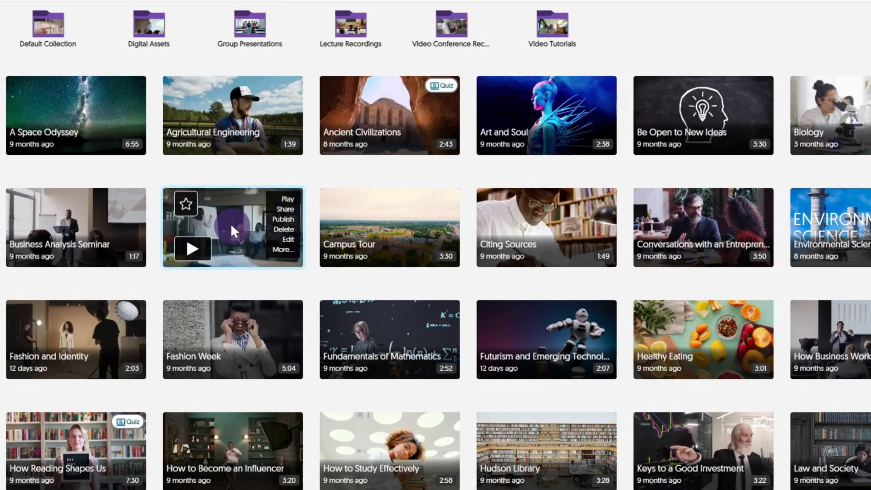
click(283, 240)
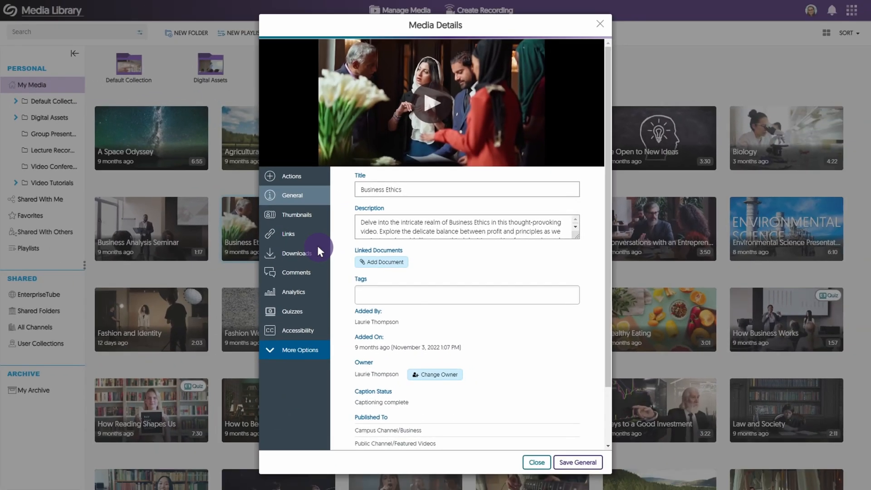
click(299, 349)
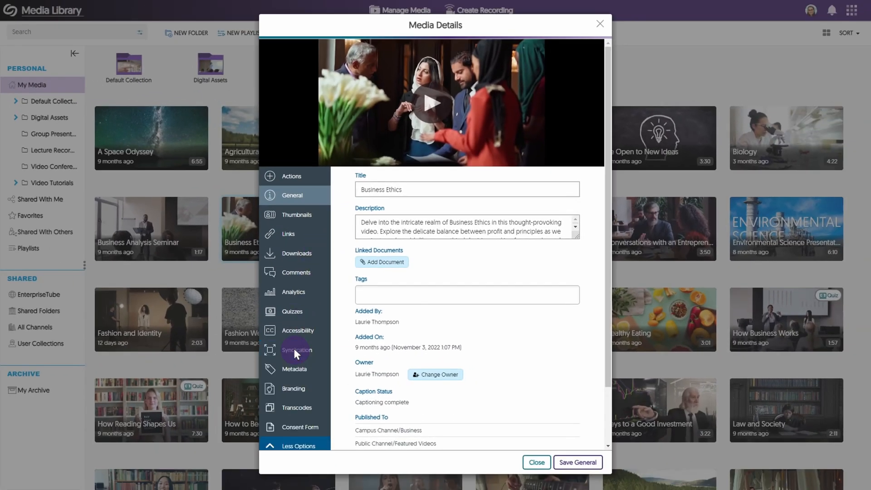
click(295, 427)
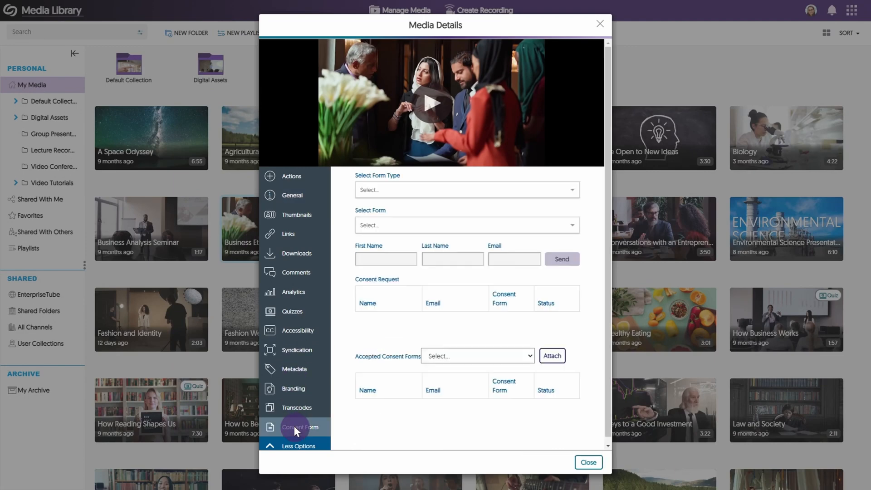
click(477, 356)
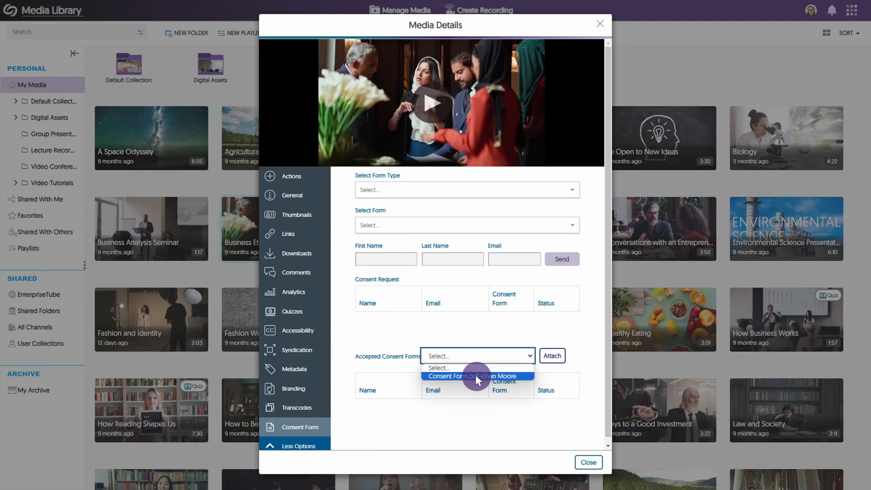
click(552, 356)
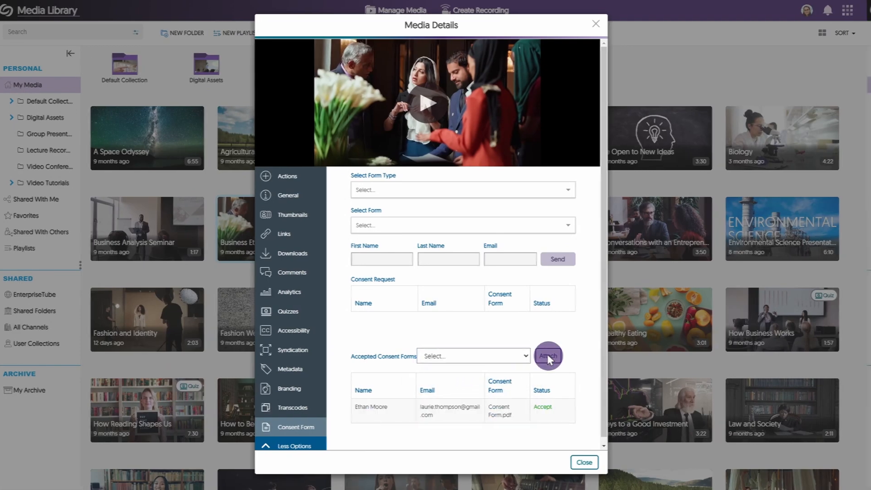
click(584, 462)
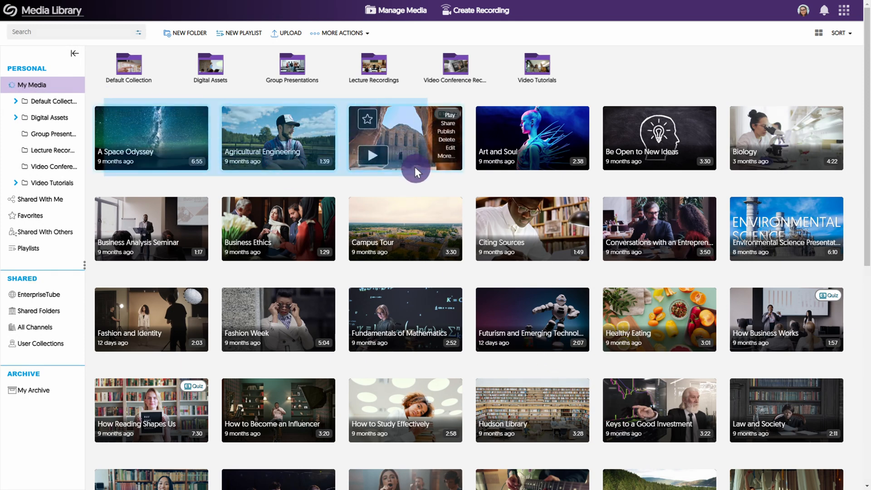
mouse_move(438, 183)
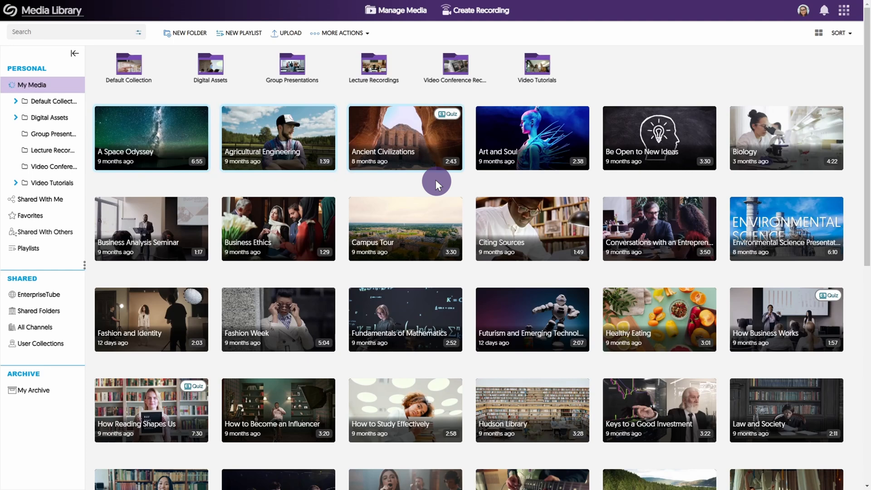
mouse_move(342, 34)
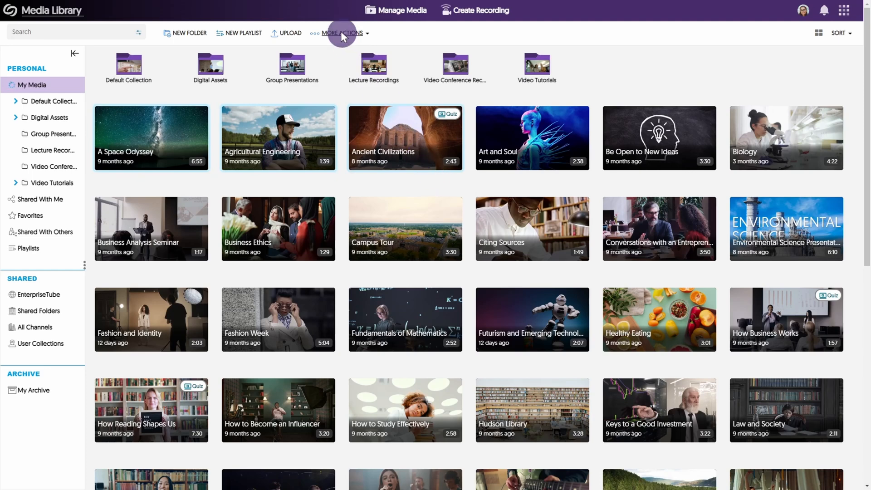
Step: Apply Consent Form.pdf as bulk consent to the three selected videos
click(342, 33)
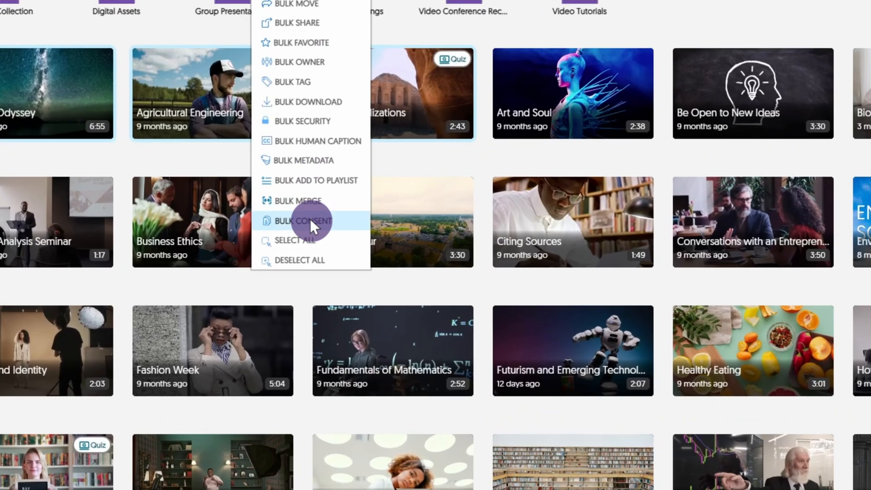
click(303, 221)
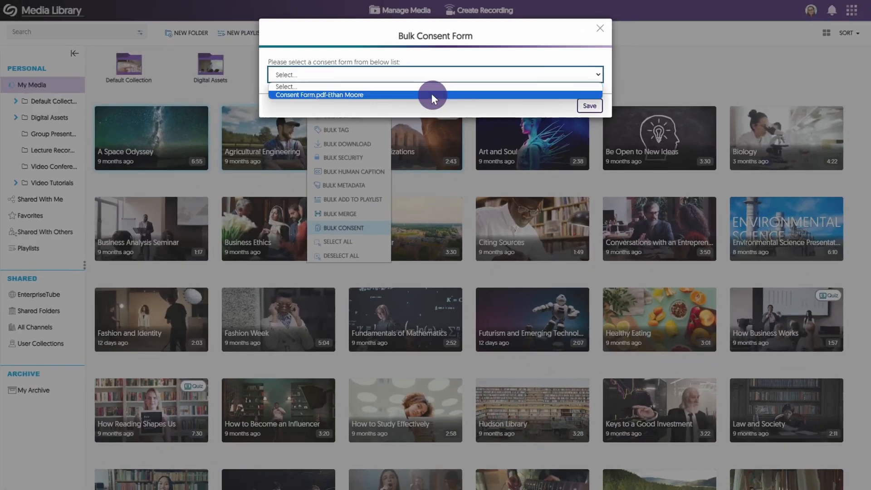
click(319, 95)
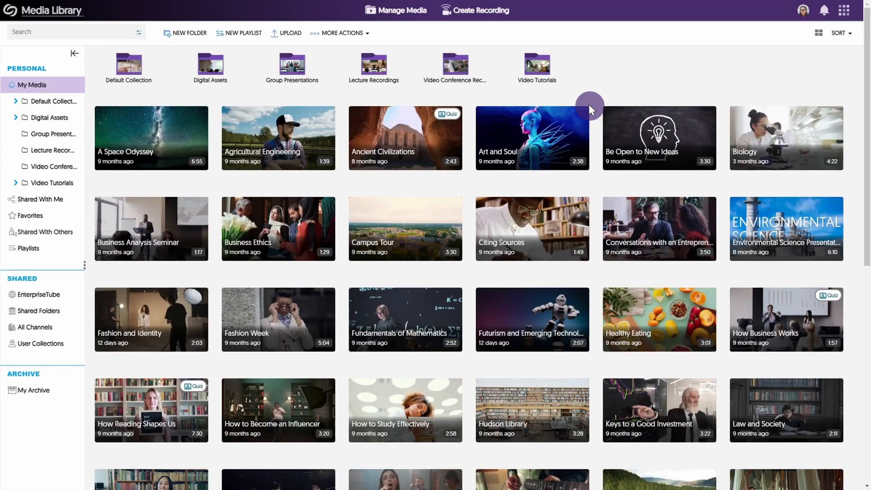
mouse_move(150, 138)
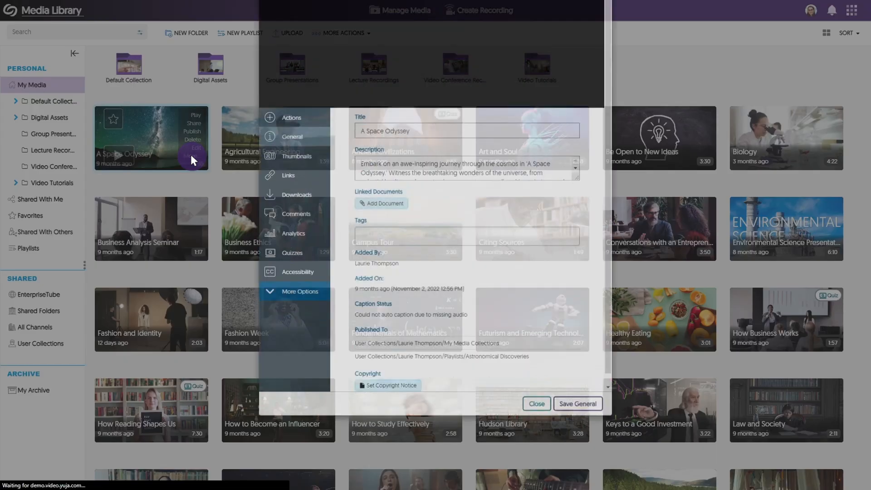
Step: Reveal the extended settings sections in A Space Odyssey's media details
click(301, 292)
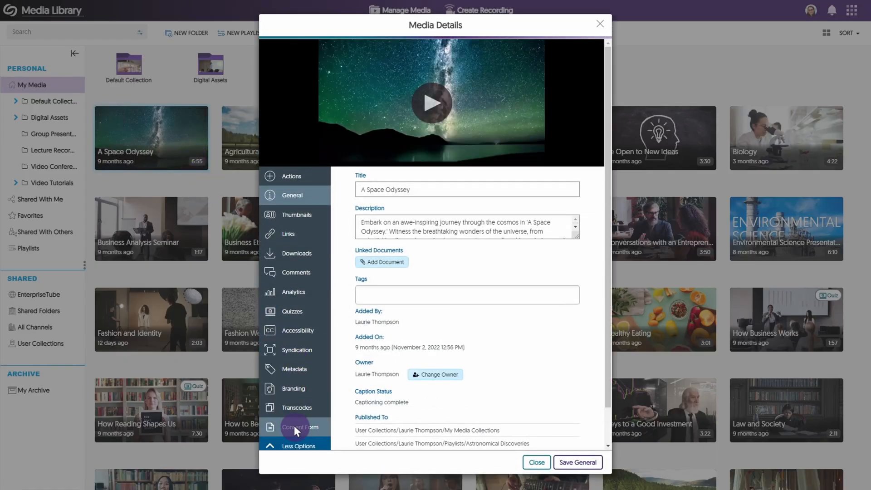